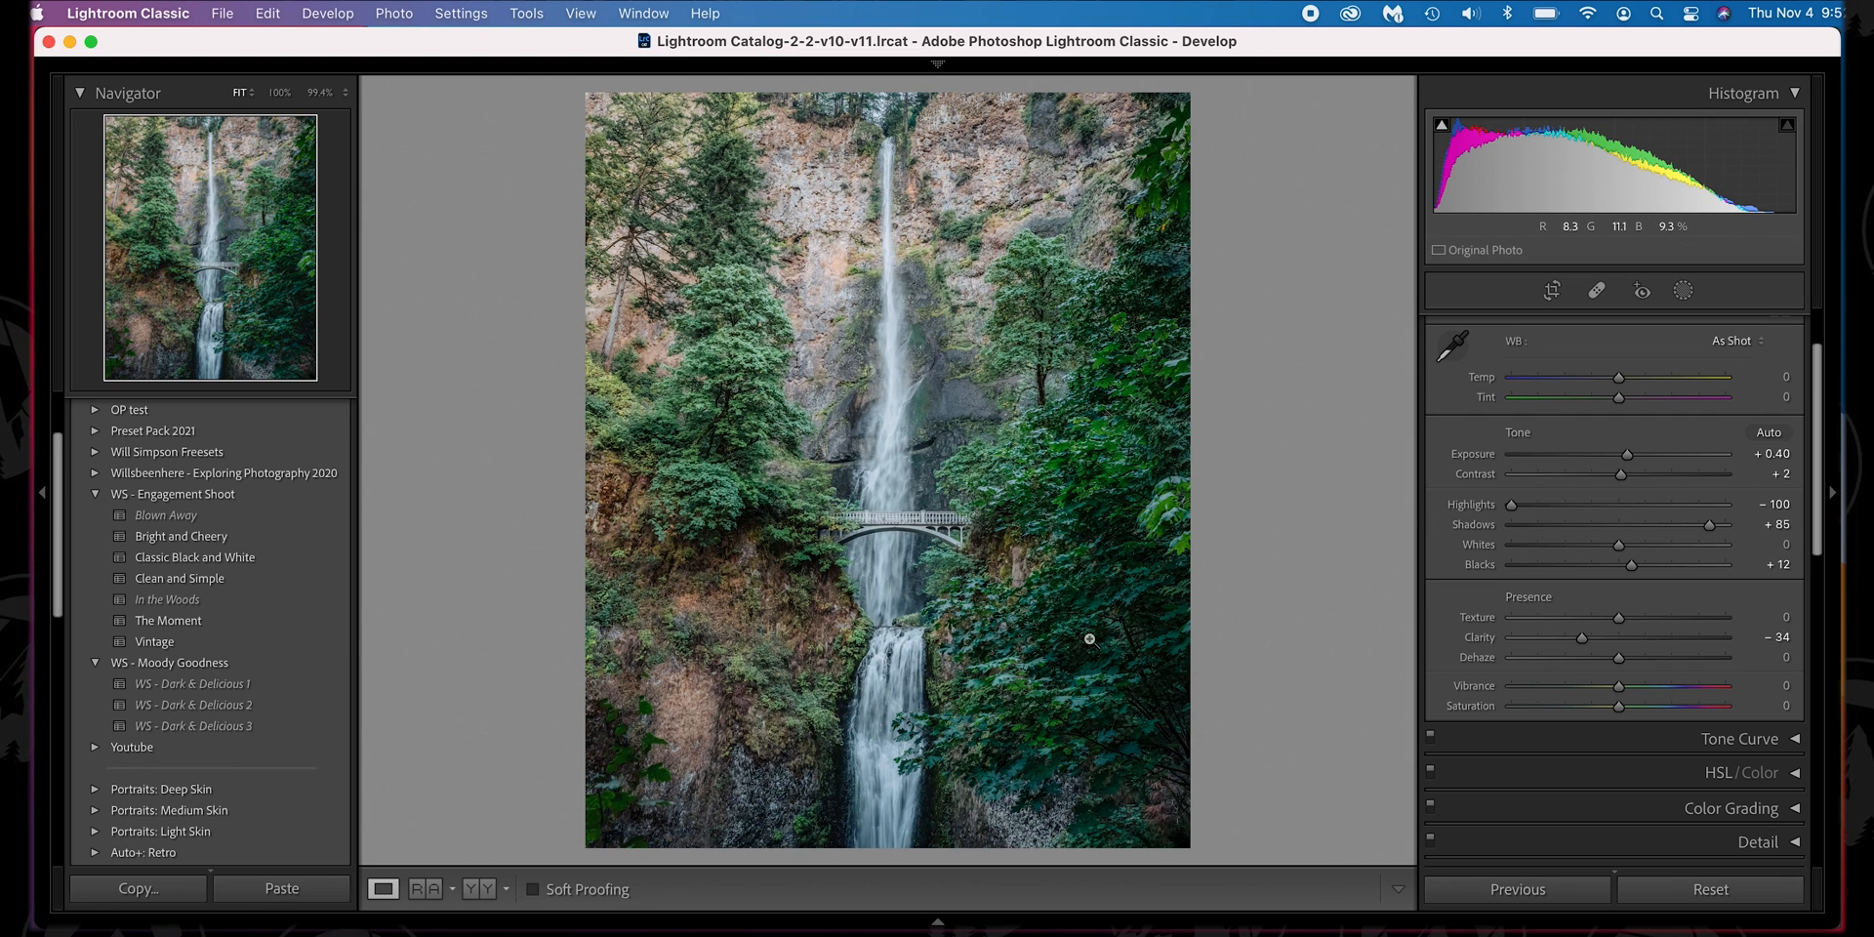
- Send the waterfall photo from Lightroom to Photoshop 2022 via Edit In
right_click(1087, 639)
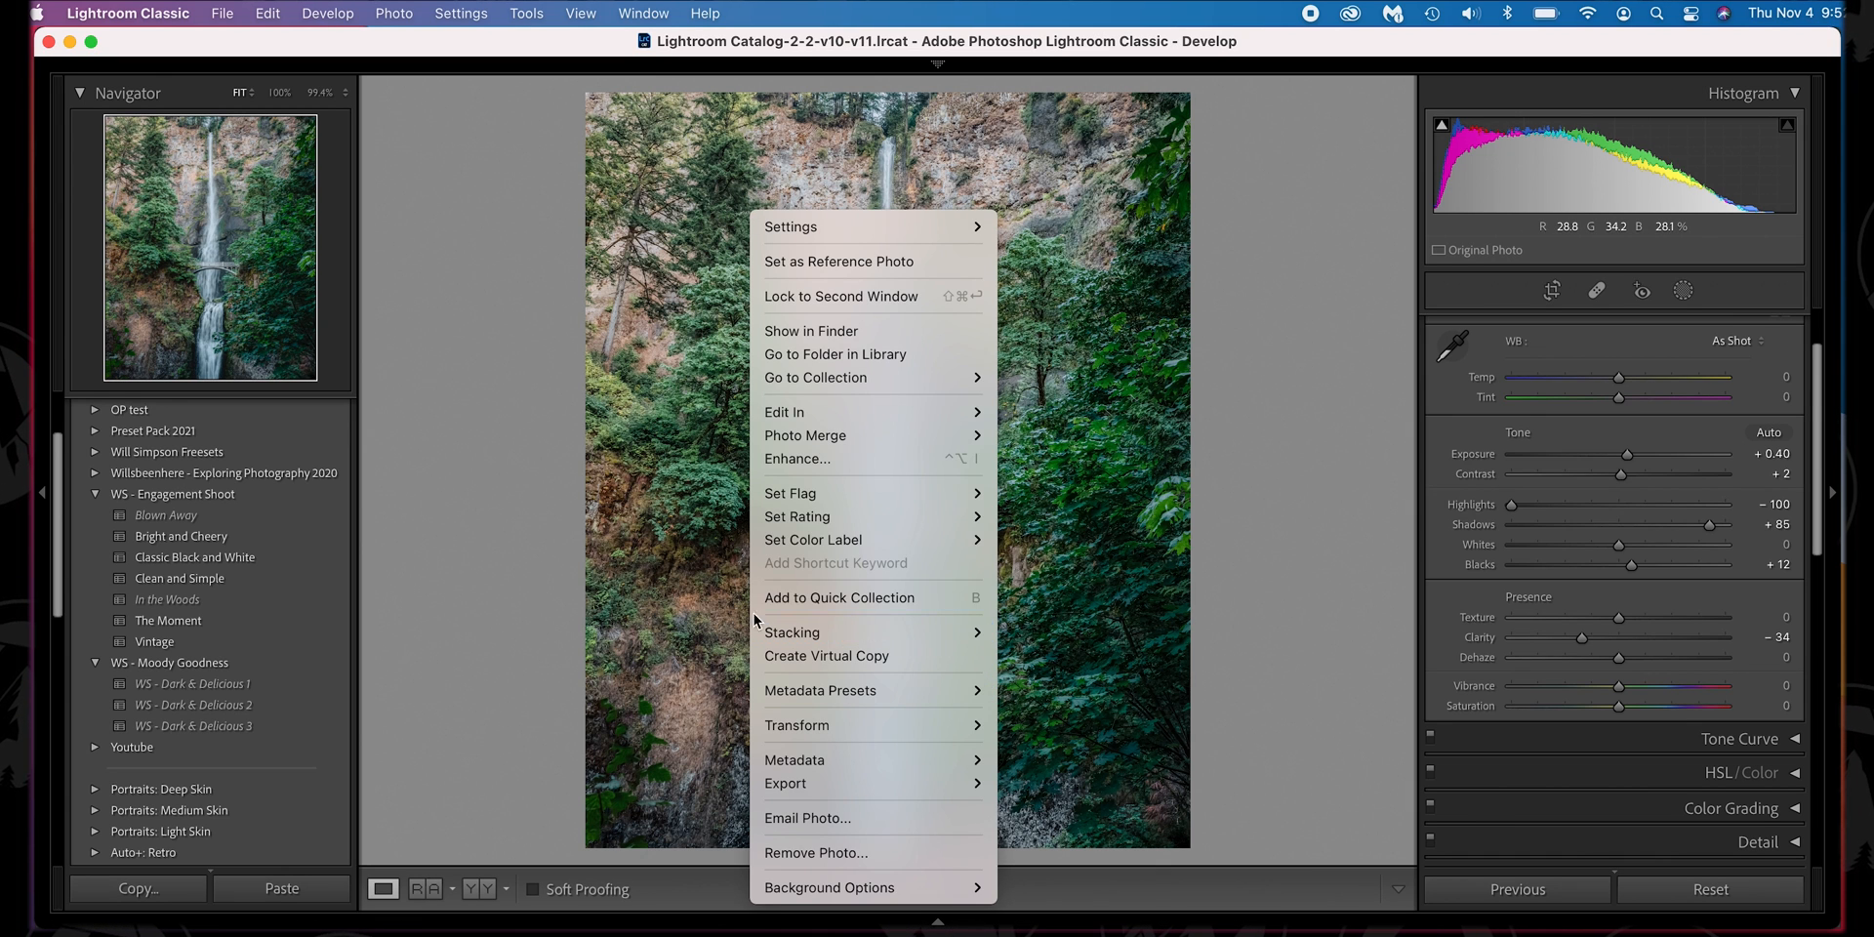
mouse_move(784, 412)
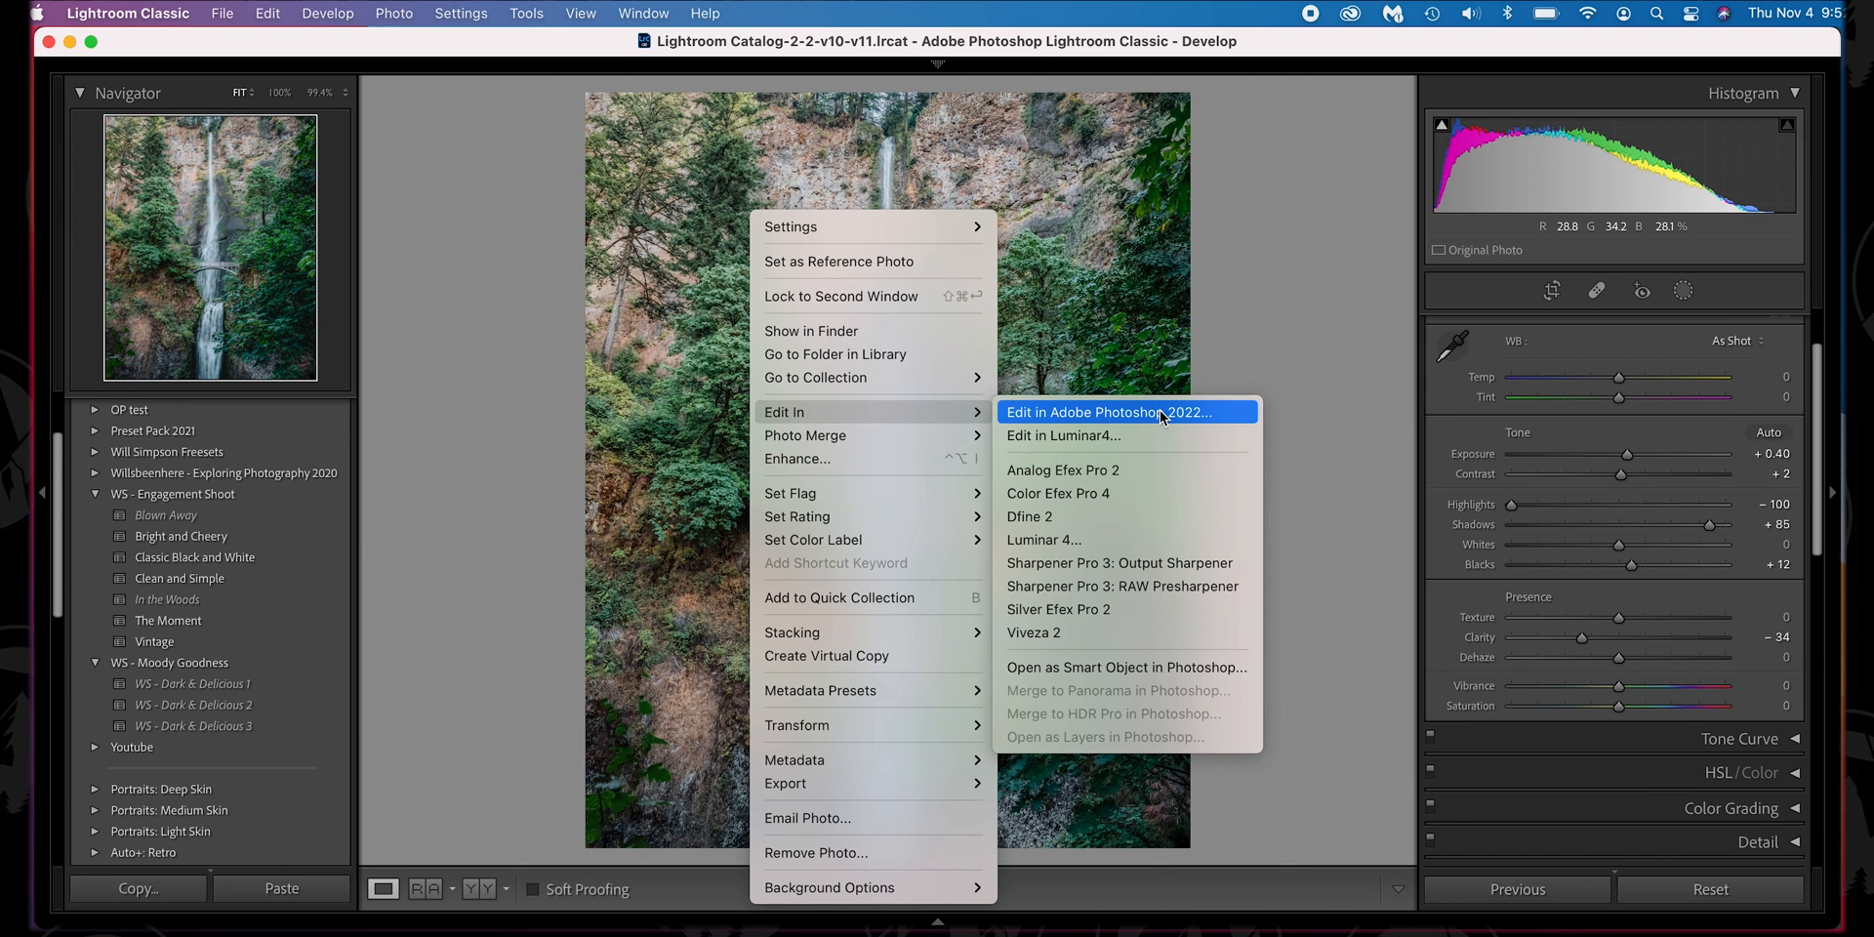
left_click(1111, 412)
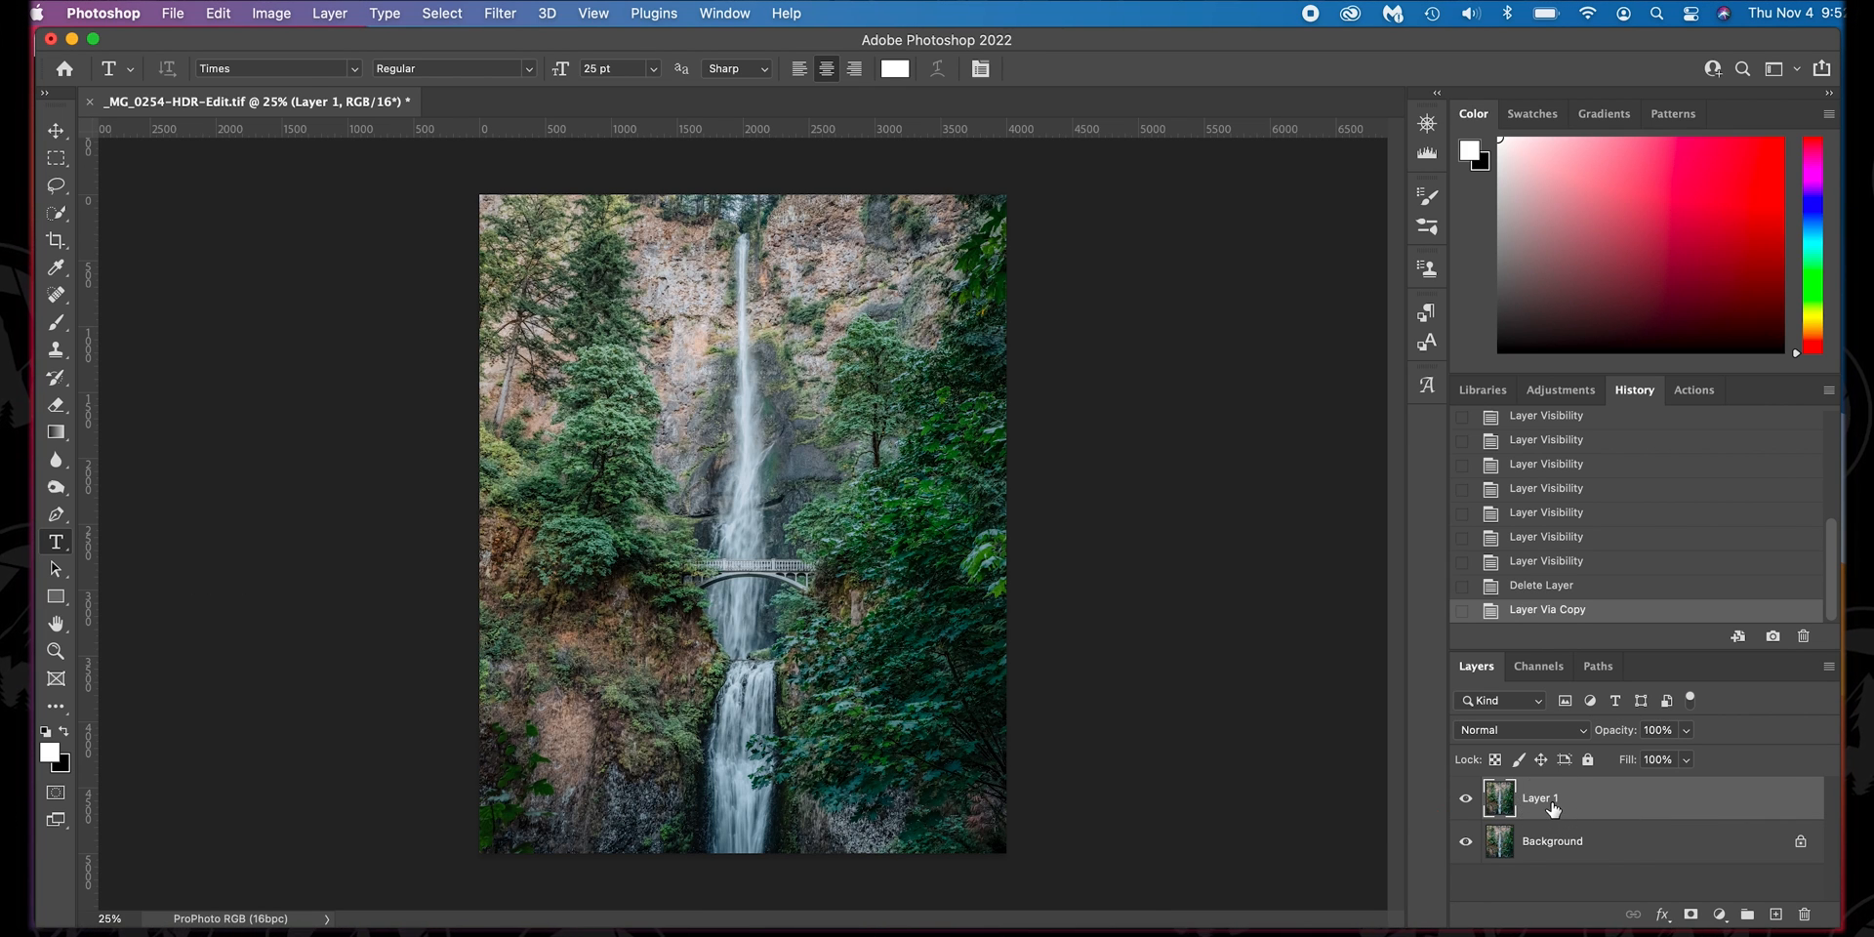
- Rename the duplicated layer 'sharpening' and head to the Filter menu for High Pass
double_click(1540, 797)
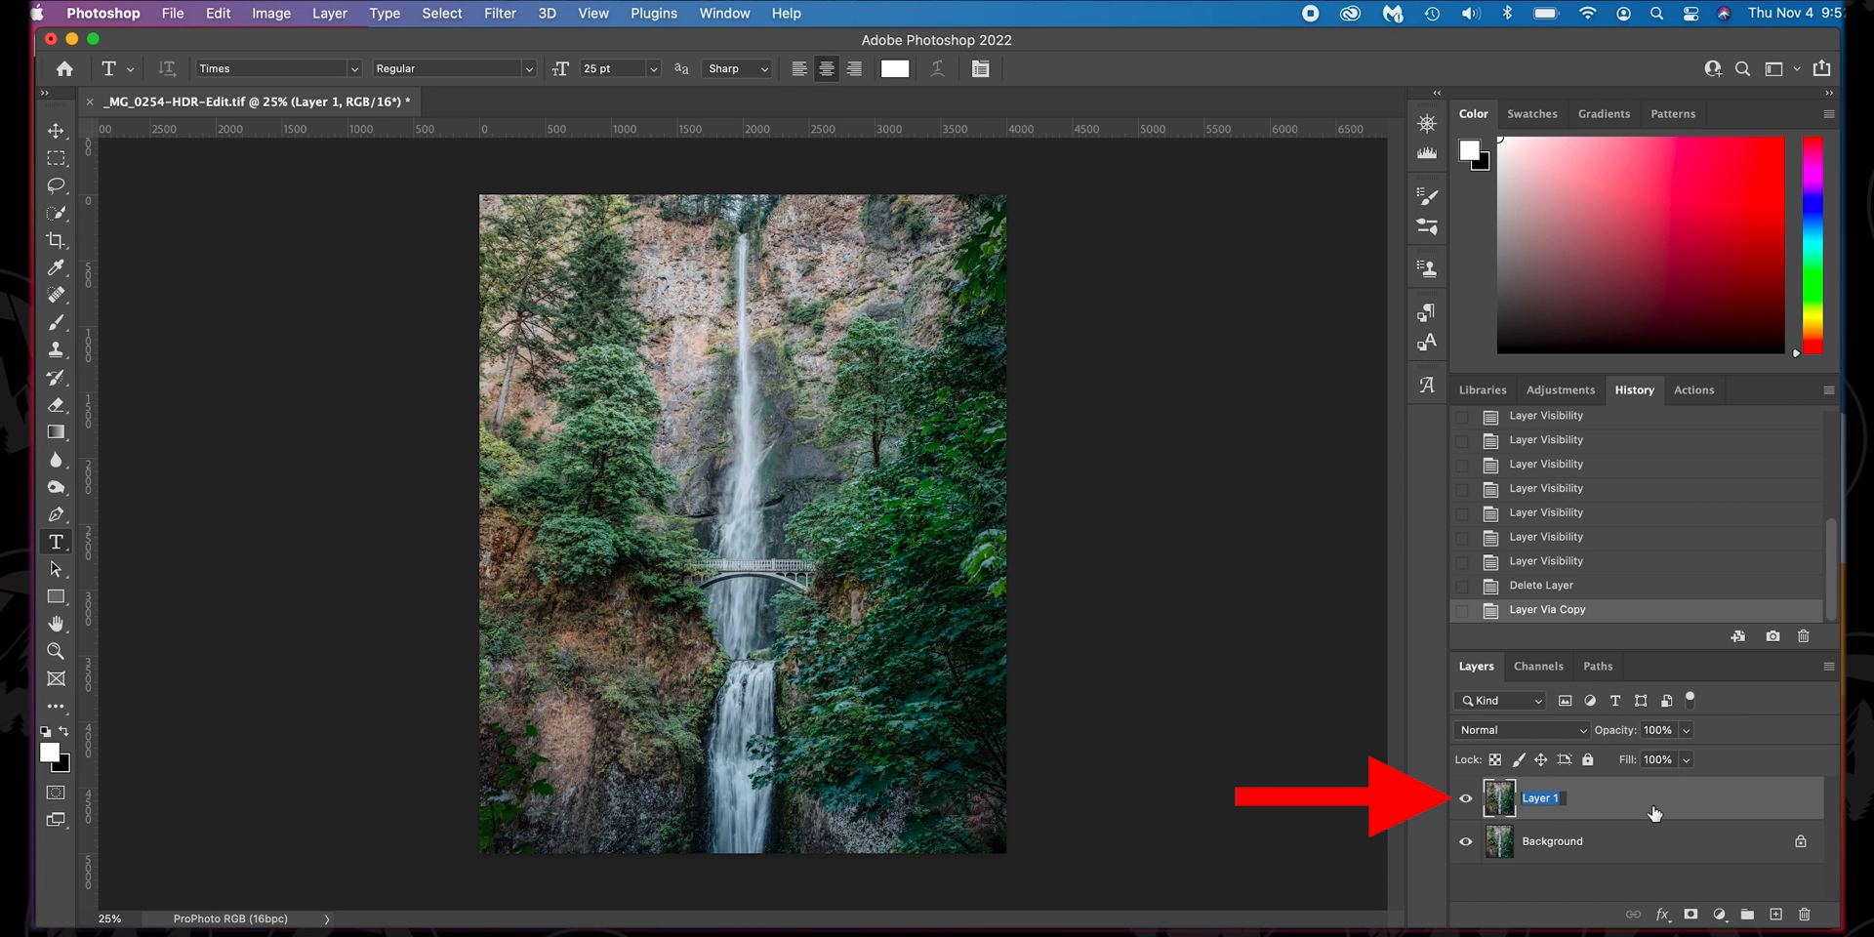
type("sharpening")
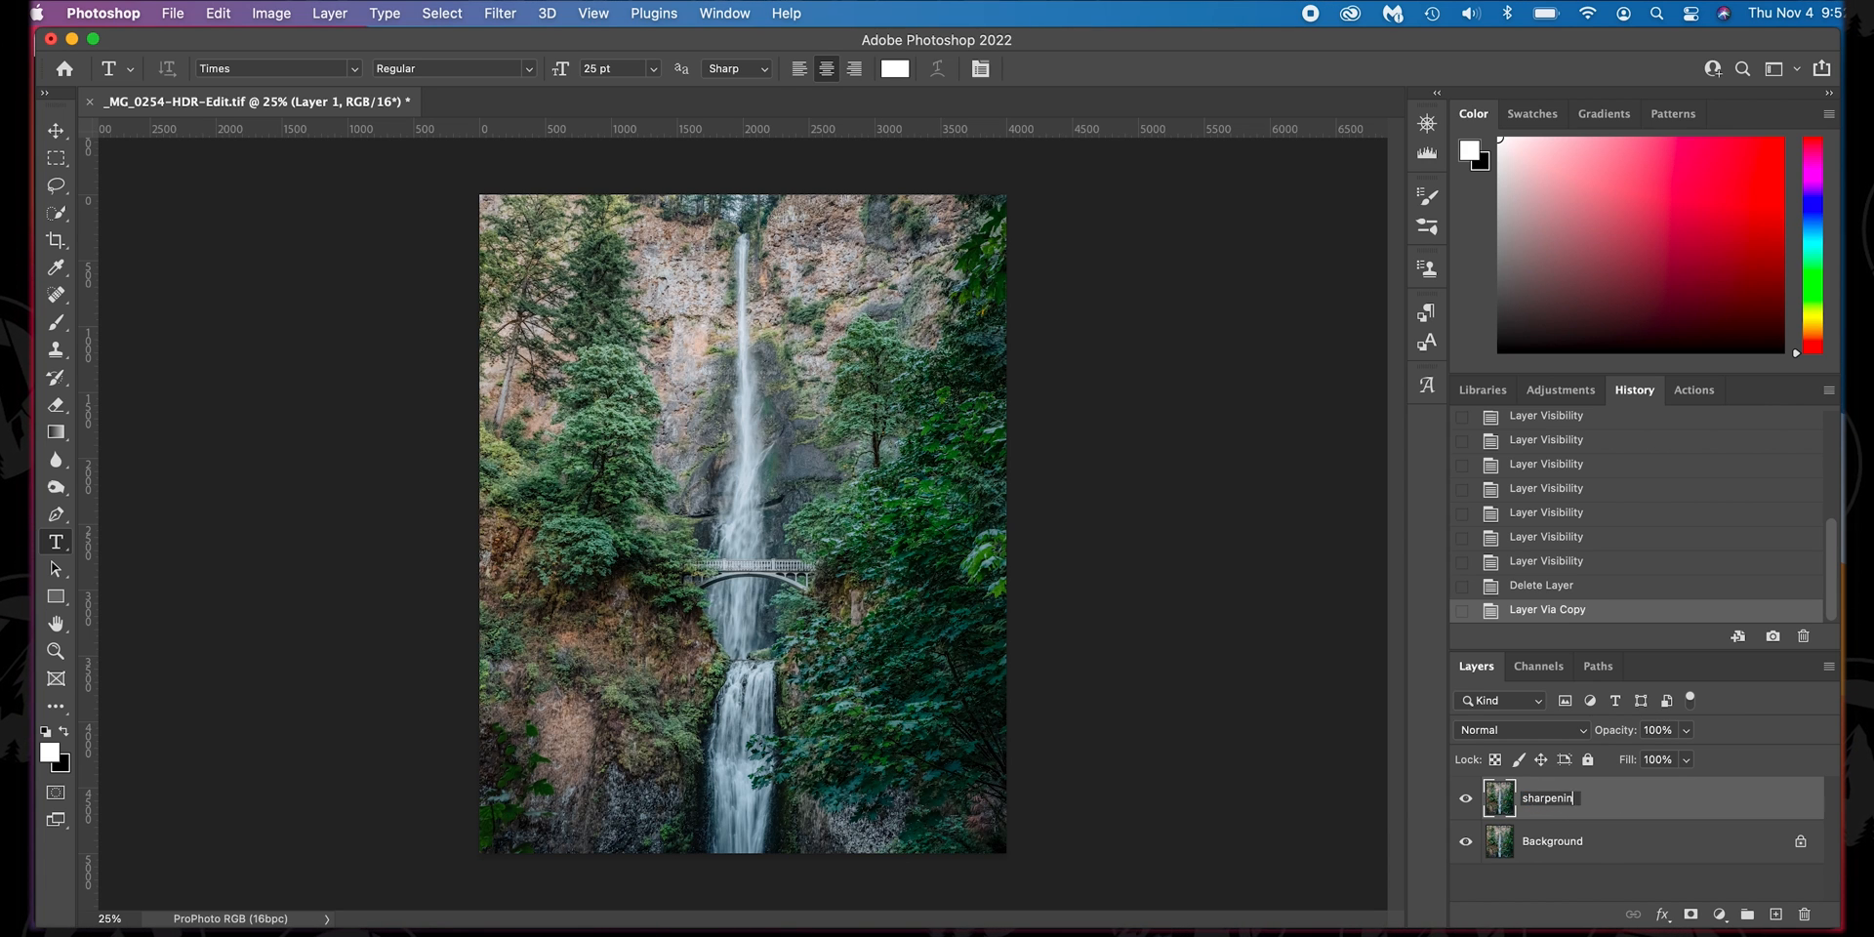
left_click(500, 14)
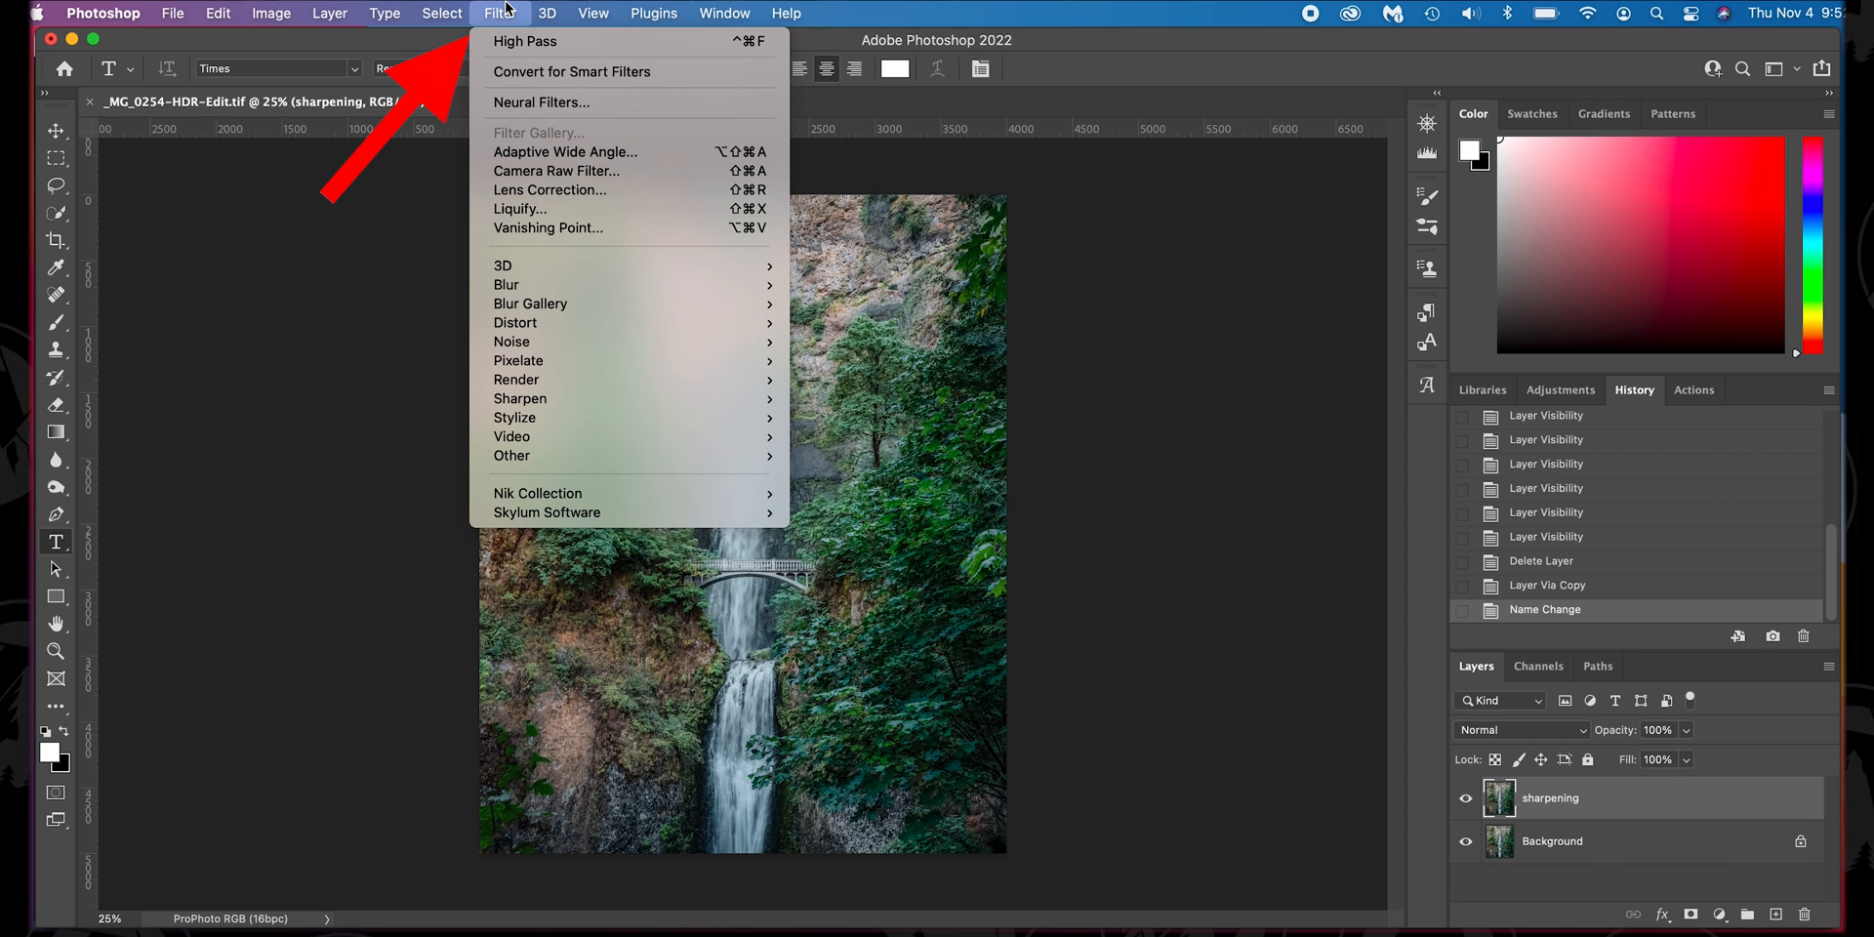
mouse_move(511, 455)
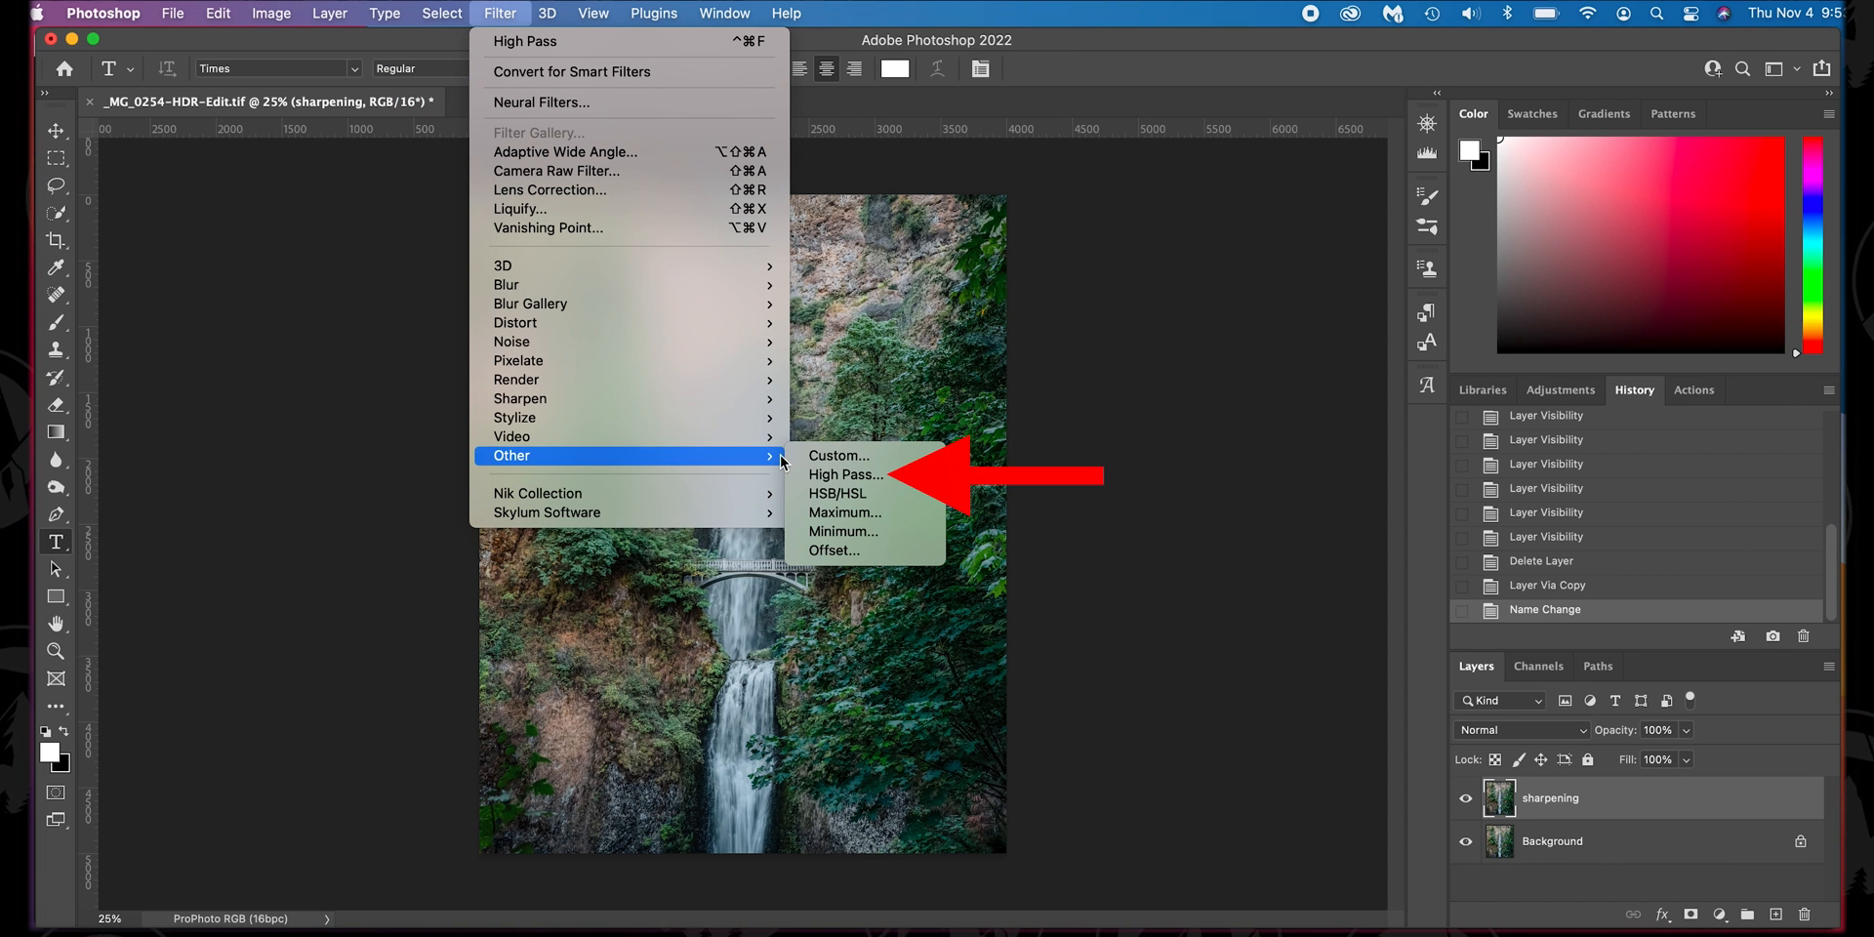